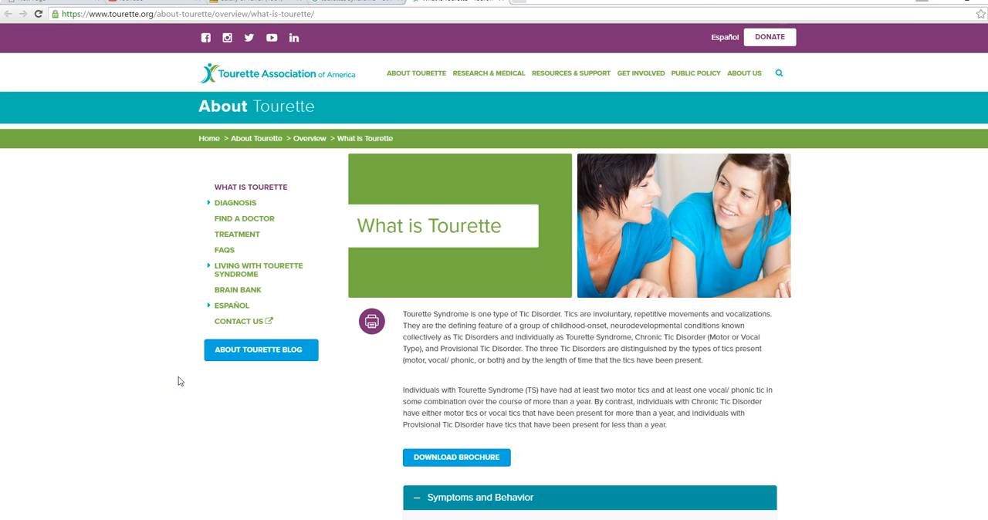
{"action": "mouse_move", "coordinate": [185, 388]}
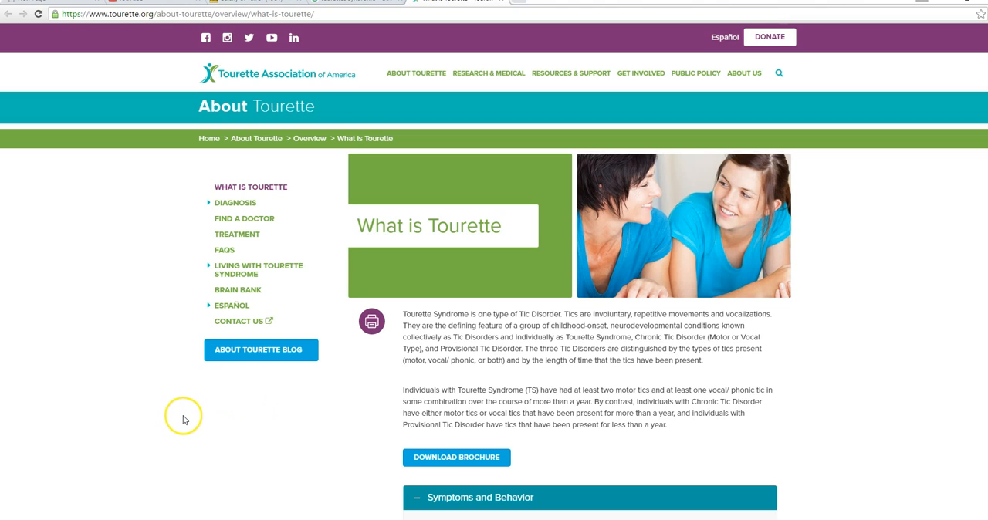
{"action": "mouse_move", "coordinate": [185, 420]}
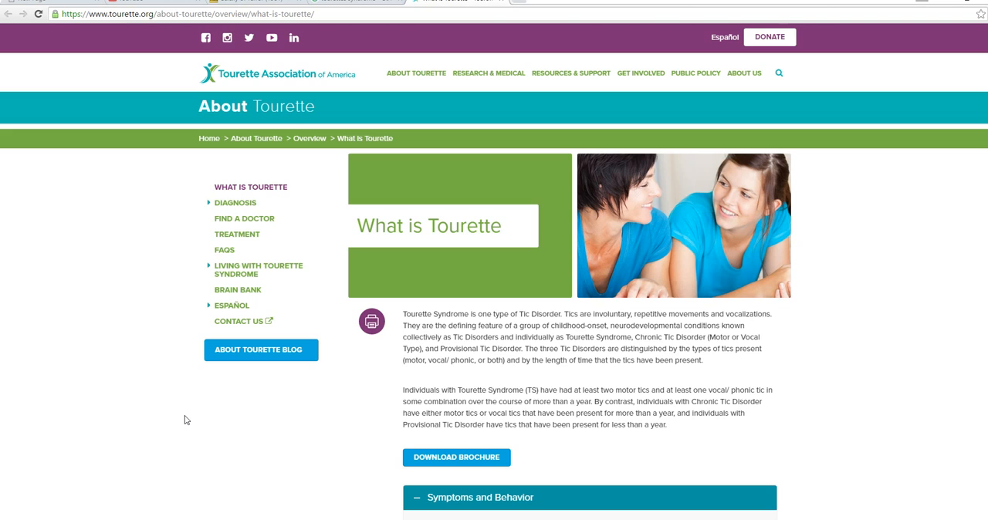
Step: Scroll the What is Tourette page down to the Symptoms and Behavior panel and Motor Tics paragraph
{"action": "scroll", "scroll_direction": "down", "scroll_amount": 3}
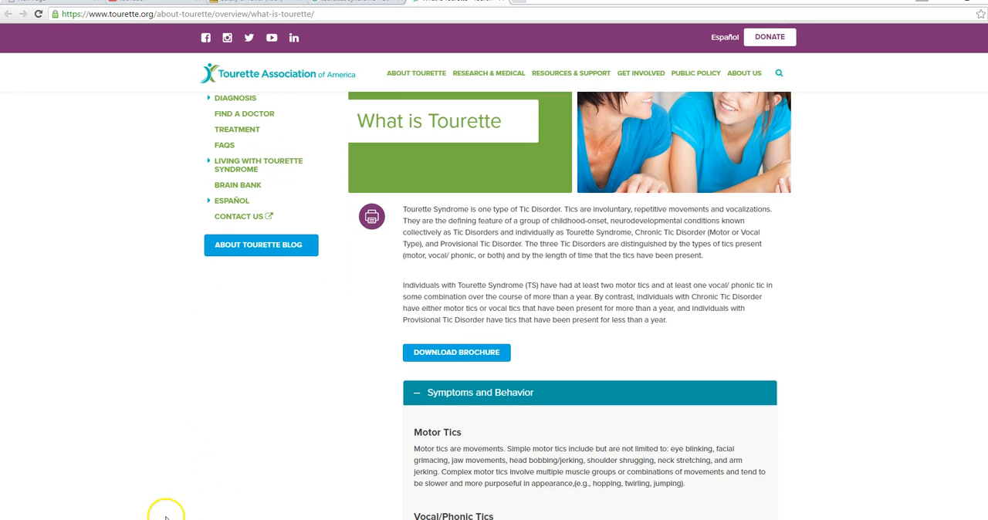
{"action": "mouse_move", "coordinate": [152, 365]}
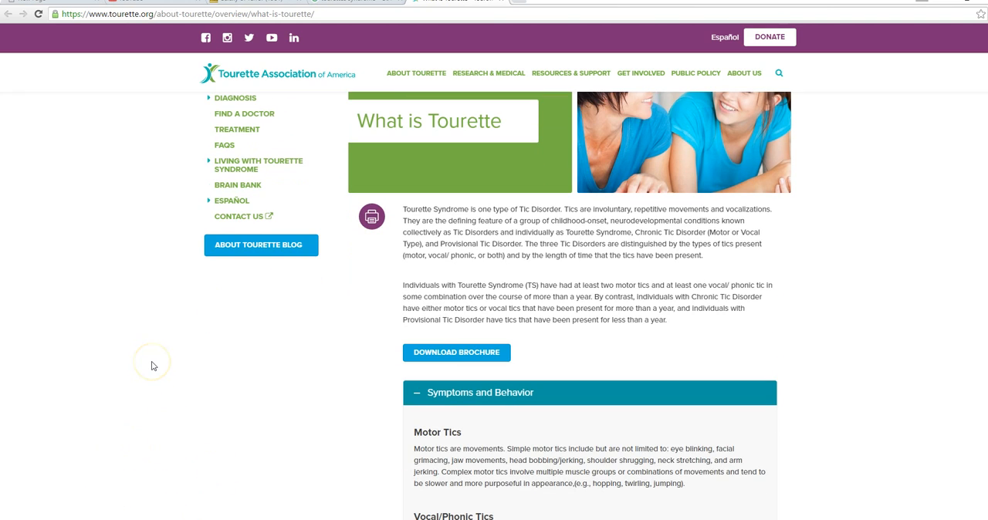
{"action": "mouse_move", "coordinate": [191, 416]}
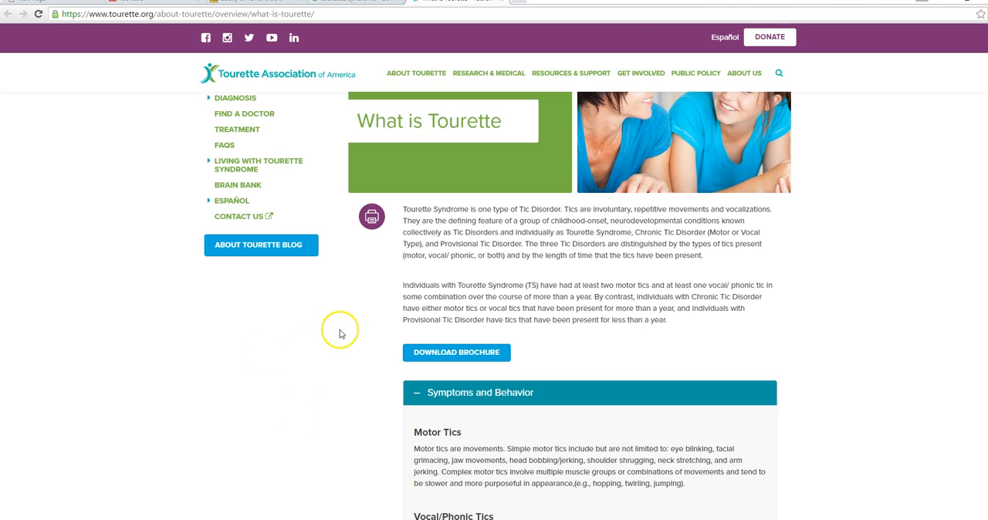
{"action": "mouse_move", "coordinate": [333, 315]}
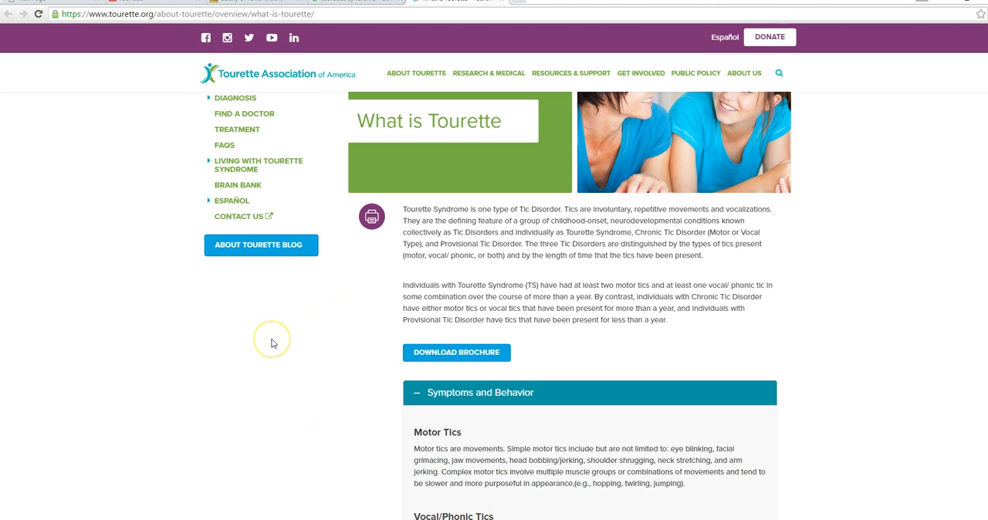
{"action": "mouse_move", "coordinate": [321, 340]}
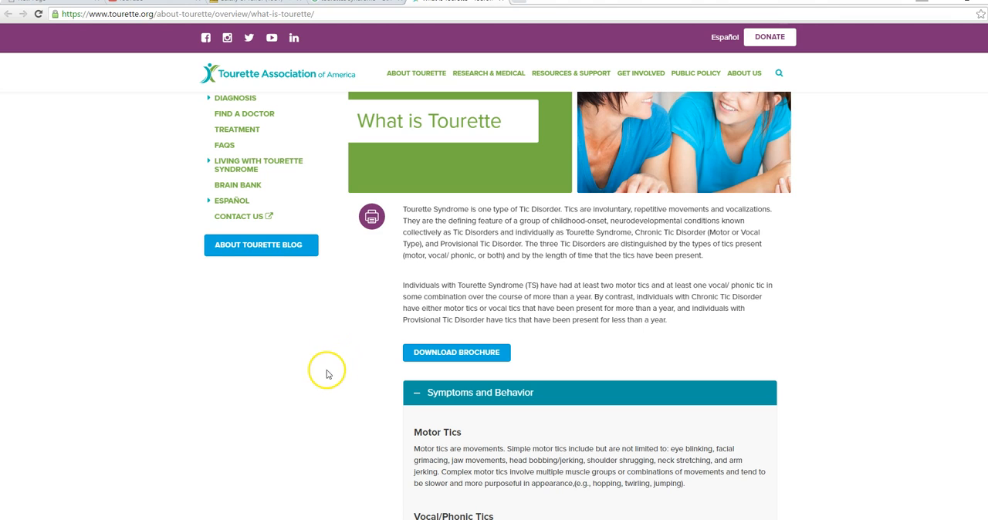
{"action": "mouse_move", "coordinate": [296, 330]}
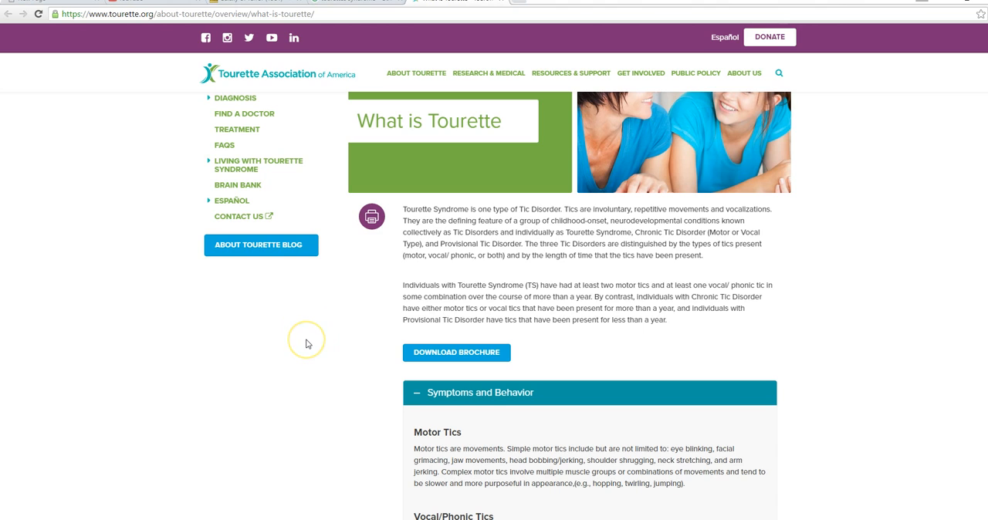
{"action": "mouse_move", "coordinate": [306, 325]}
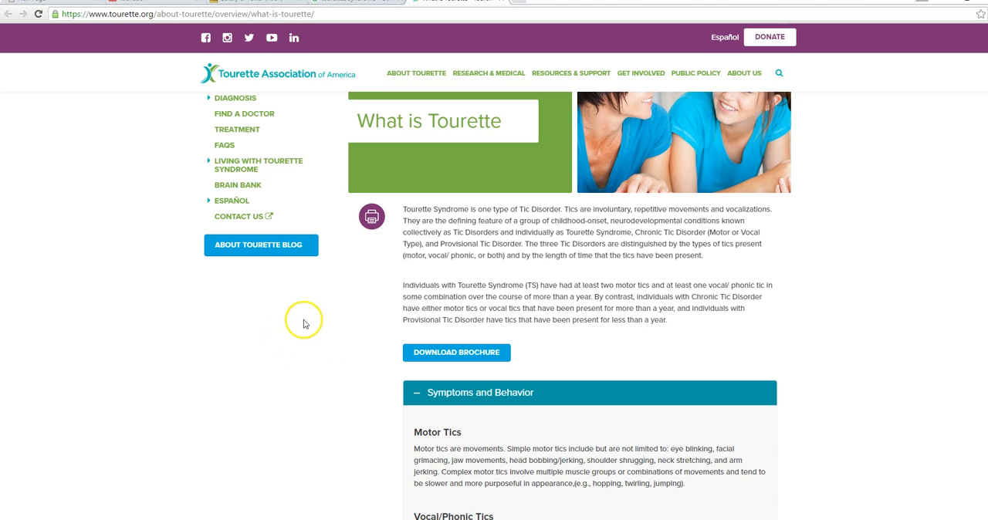
{"action": "mouse_move", "coordinate": [271, 314]}
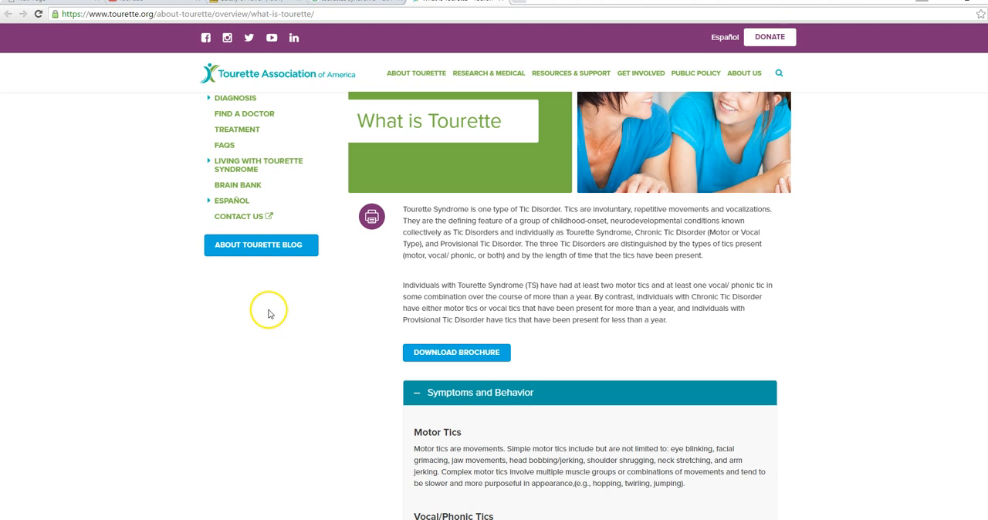
{"action": "mouse_move", "coordinate": [324, 338]}
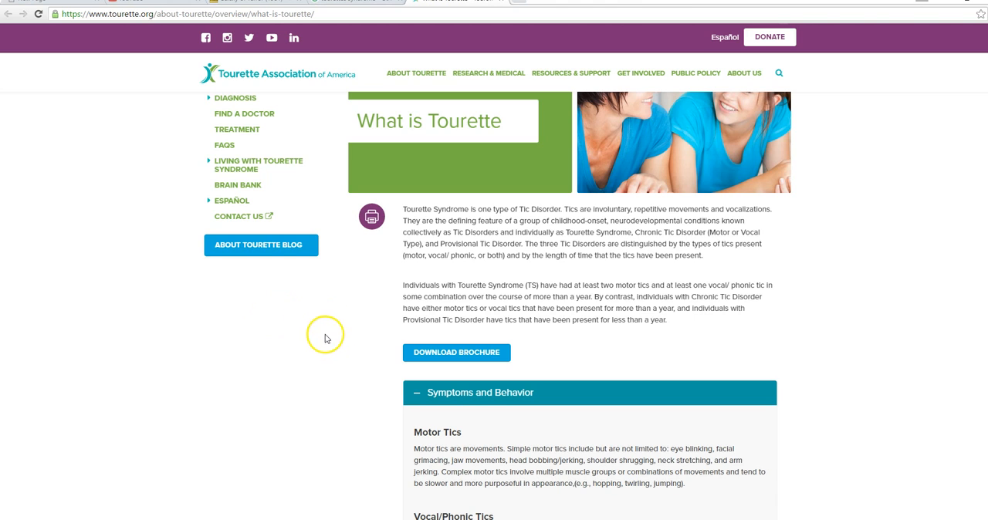
{"action": "mouse_move", "coordinate": [306, 313]}
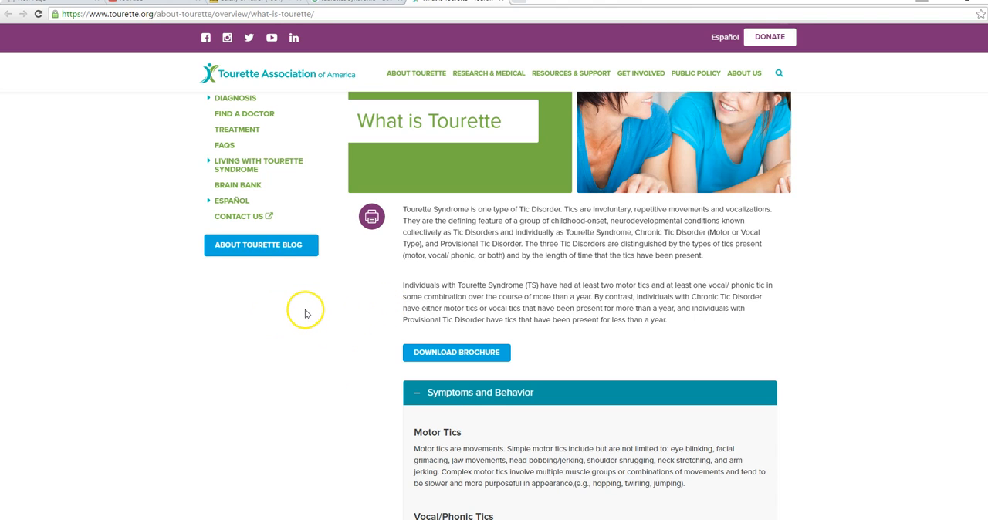
{"action": "mouse_move", "coordinate": [345, 306]}
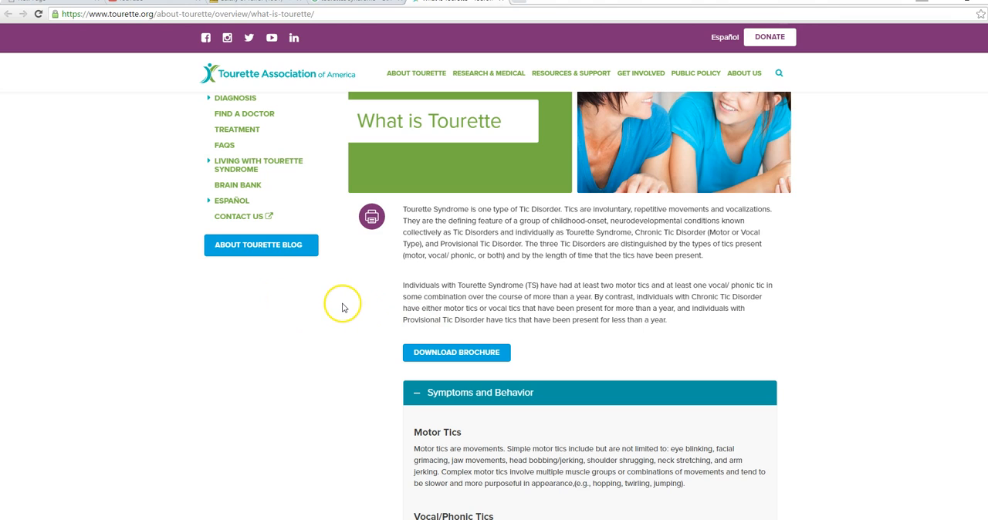
{"action": "mouse_move", "coordinate": [355, 290]}
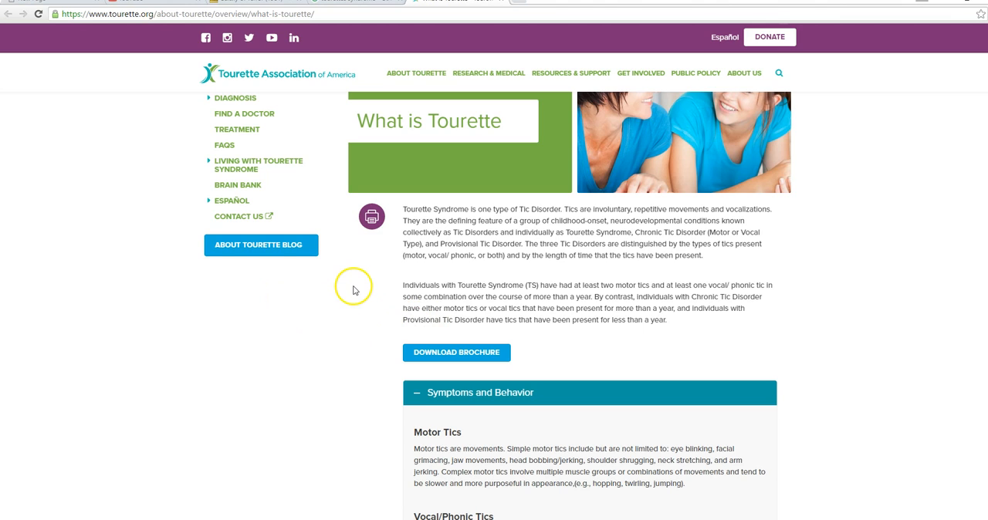
{"action": "mouse_move", "coordinate": [361, 304]}
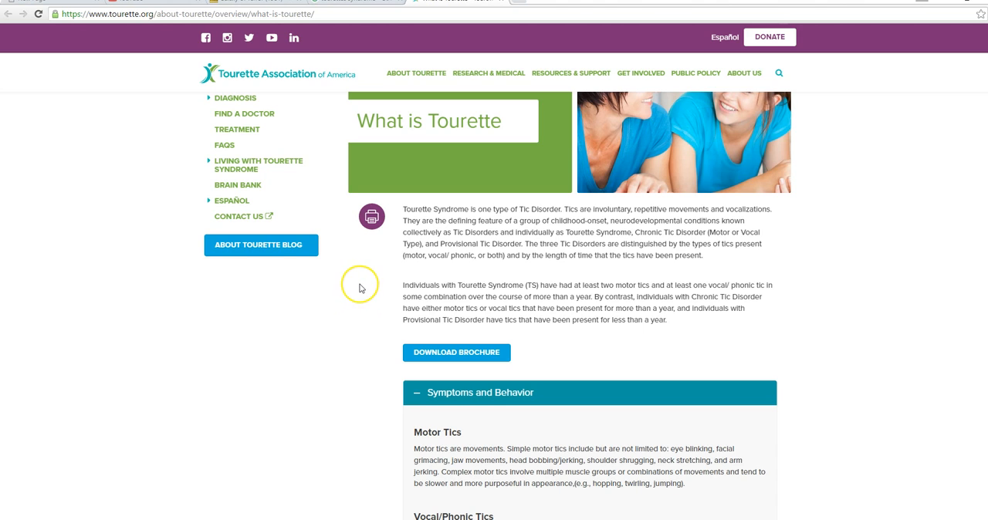
{"action": "left_click", "coordinate": [360, 288]}
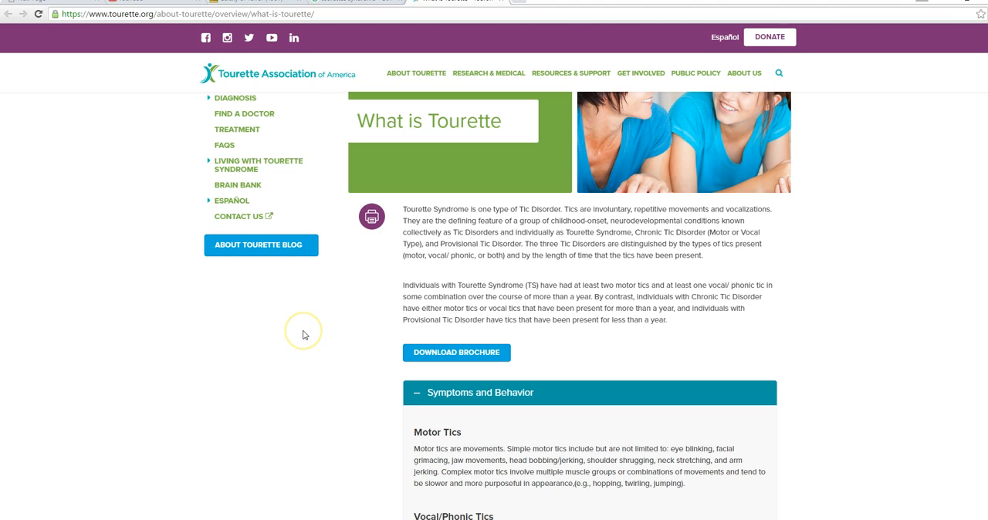
{"action": "mouse_move", "coordinate": [281, 343]}
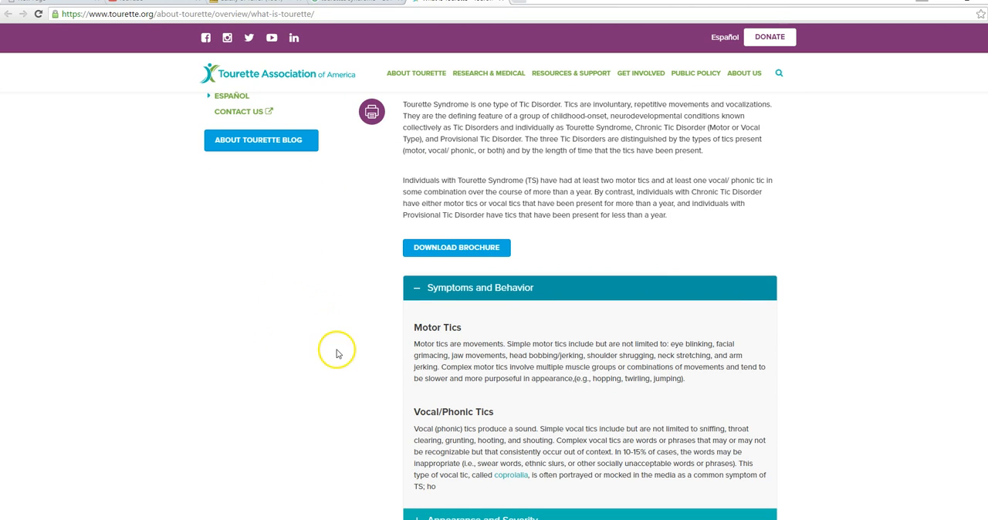
{"action": "mouse_move", "coordinate": [639, 235]}
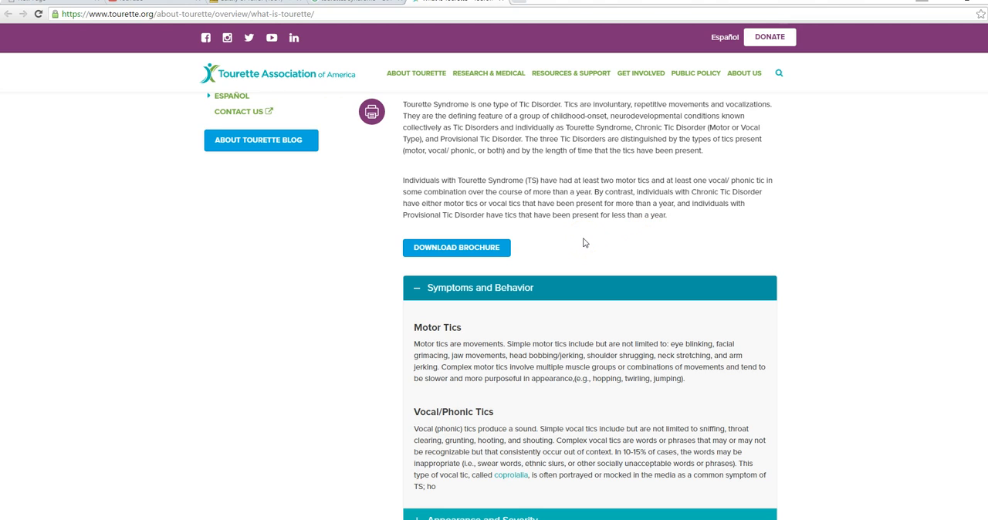
Step: Scroll past Vocal/Phonic Tics to the collapsed Appearance, Prevalence, Causes sections and the HBO video
{"action": "left_click", "coordinate": [284, 253]}
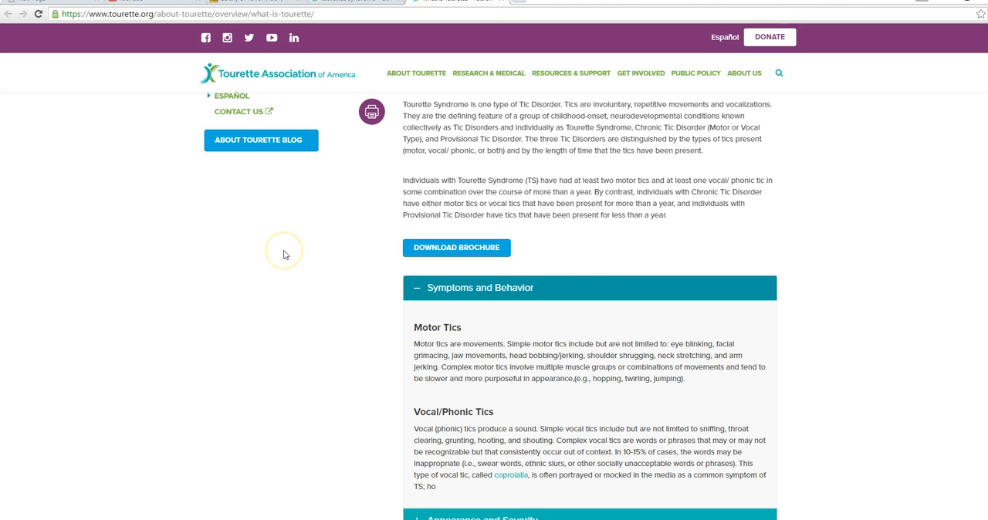
{"action": "mouse_move", "coordinate": [296, 240]}
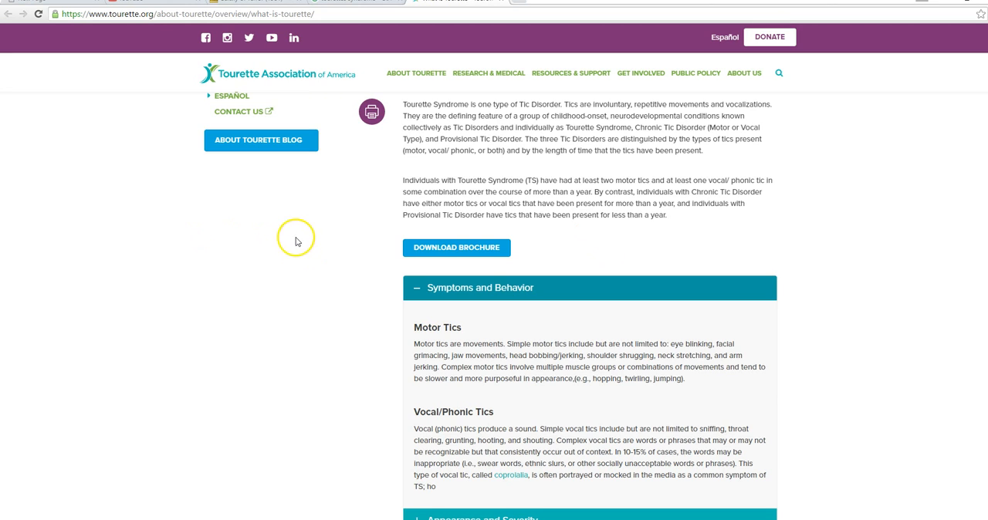
{"action": "mouse_move", "coordinate": [299, 228]}
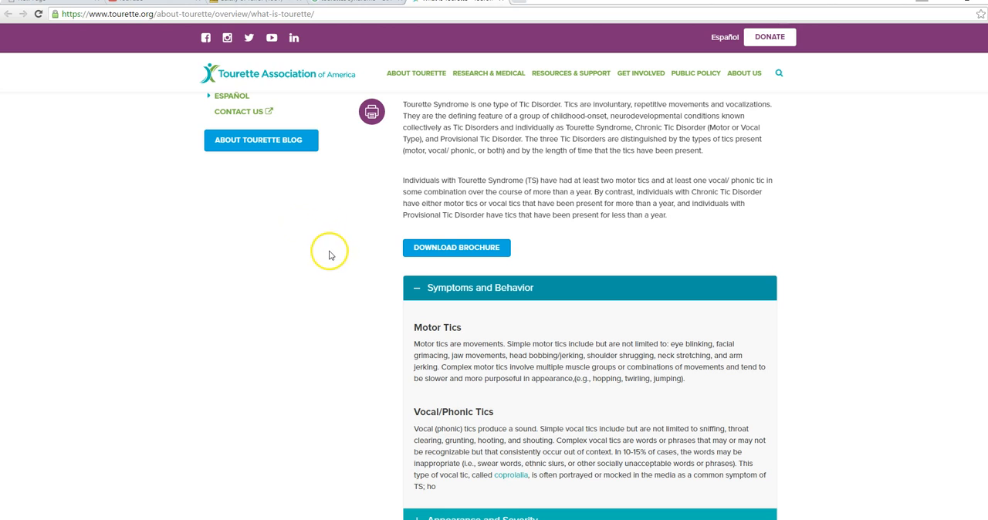
{"action": "mouse_move", "coordinate": [335, 244]}
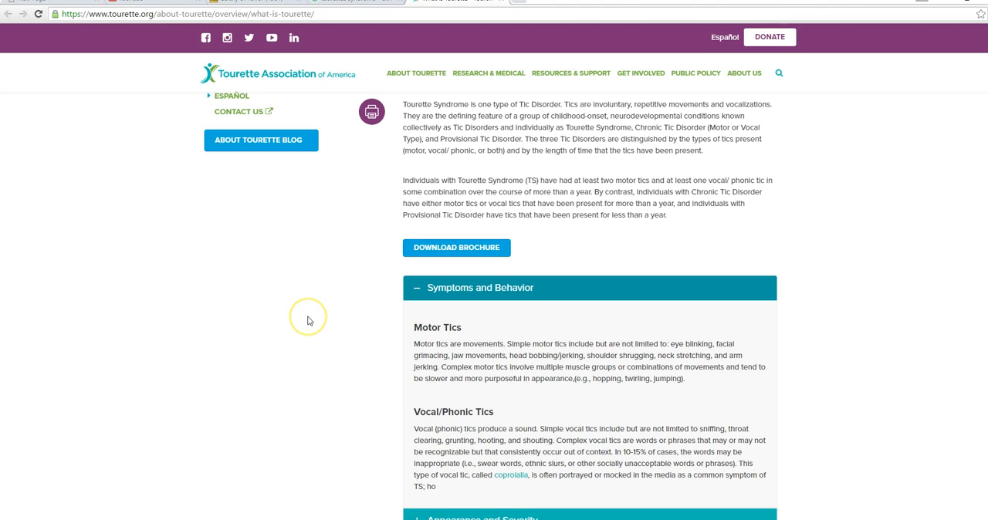
{"action": "mouse_move", "coordinate": [287, 343]}
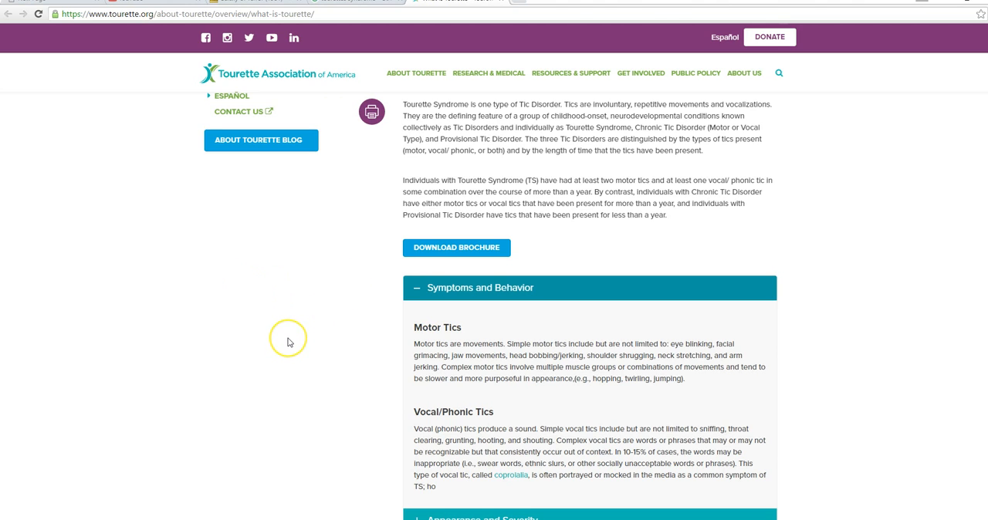
{"action": "scroll", "scroll_direction": "down", "scroll_amount": 3}
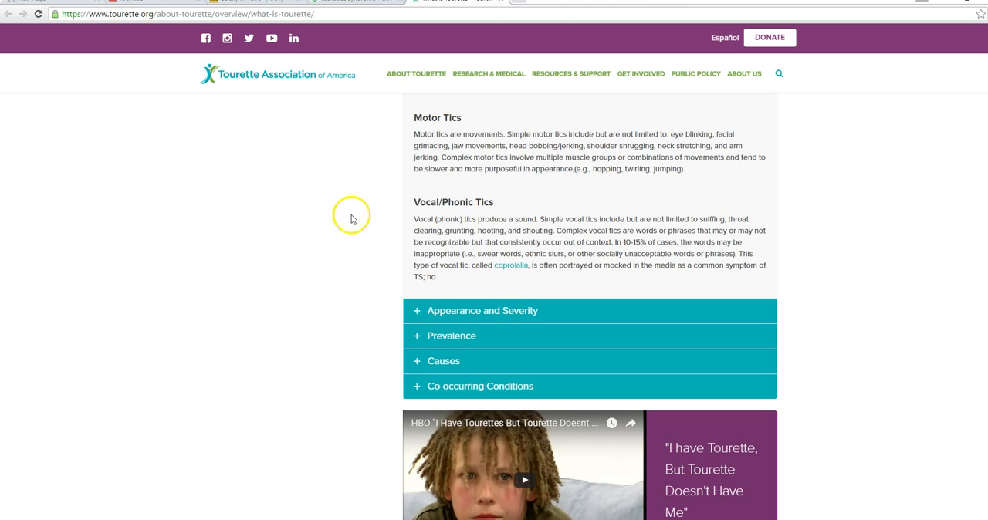
Step: Scroll down slightly so the HBO video below Co-occurring Conditions is fully visible
{"action": "scroll", "scroll_direction": "down", "scroll_amount": 3}
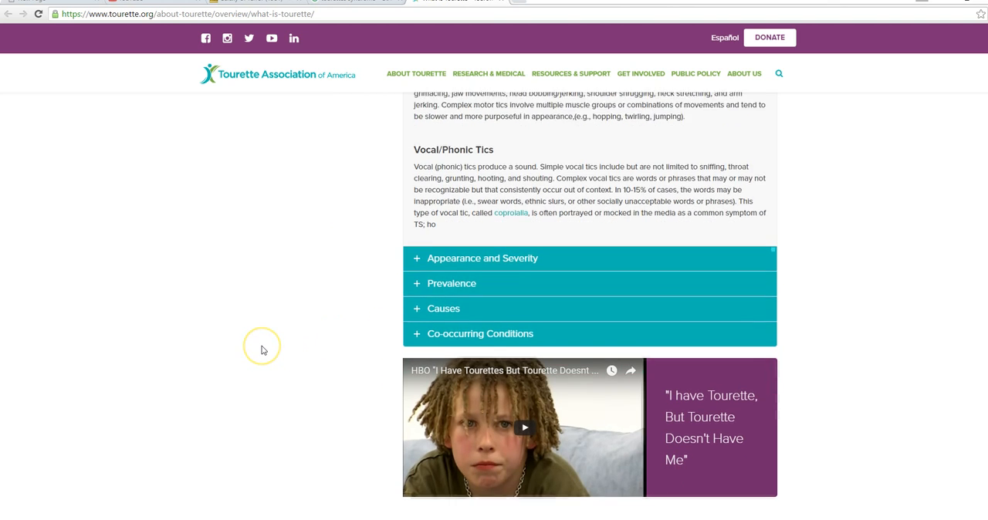
{"action": "scroll", "scroll_direction": "down", "scroll_amount": 3}
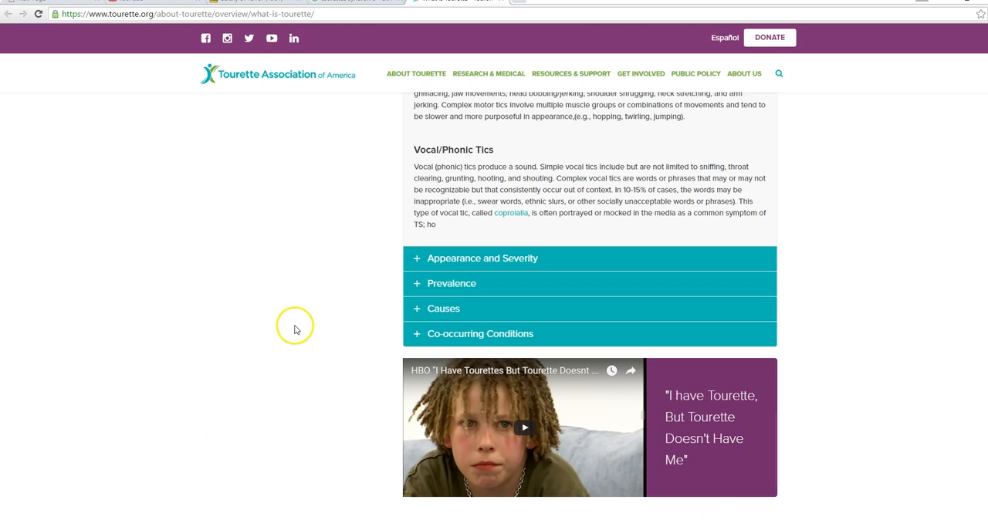
{"action": "mouse_move", "coordinate": [317, 328]}
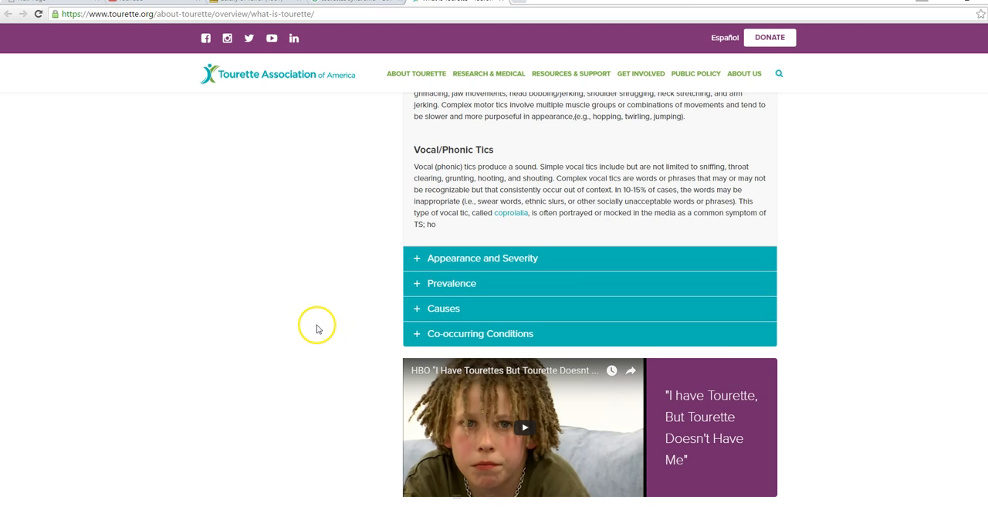
{"action": "mouse_move", "coordinate": [297, 383]}
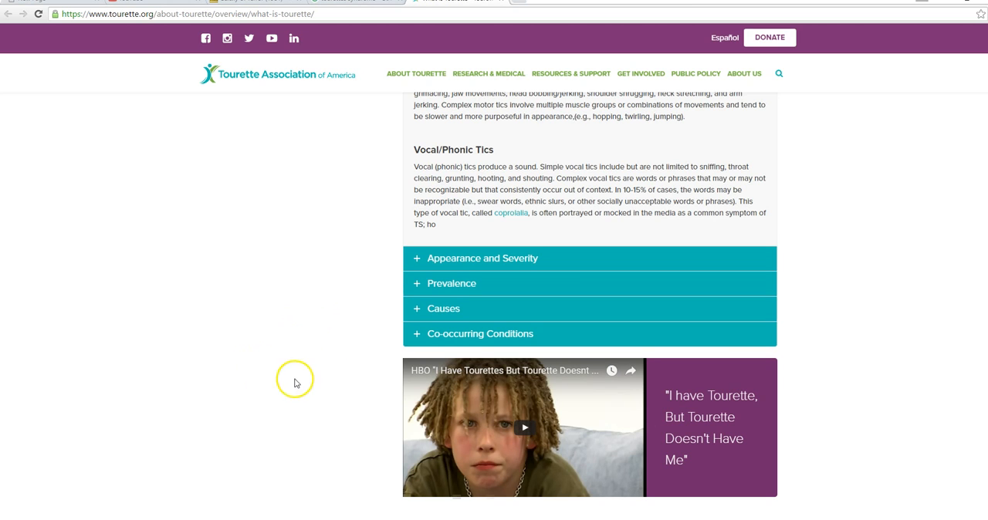
{"action": "mouse_move", "coordinate": [260, 369]}
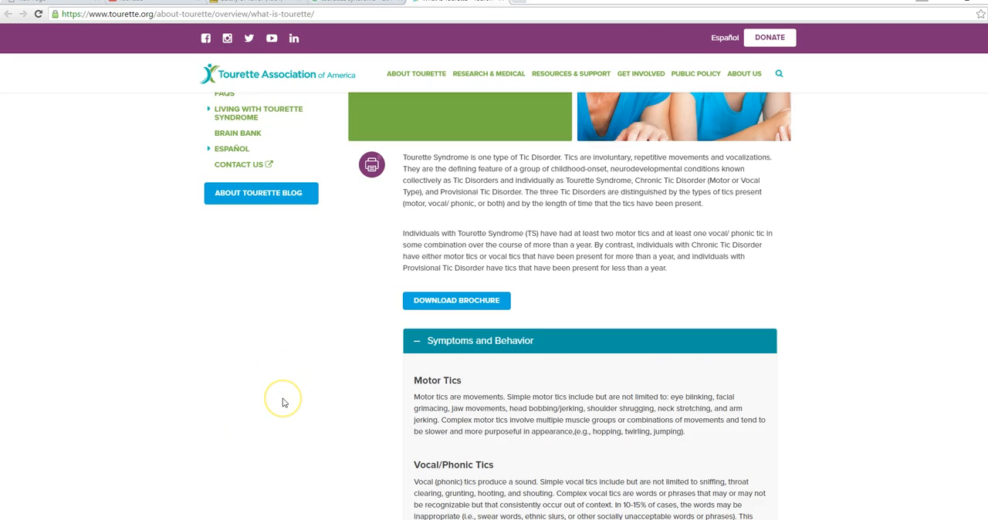
Step: Scroll back up to the About Tourette banner at the top of the page
{"action": "scroll", "scroll_direction": "up", "scroll_amount": 3}
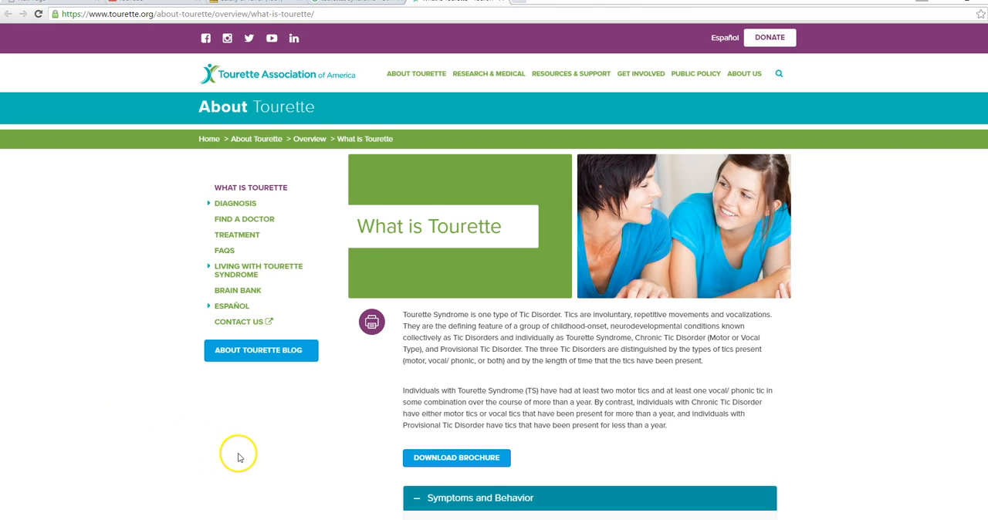
{"action": "mouse_move", "coordinate": [262, 498]}
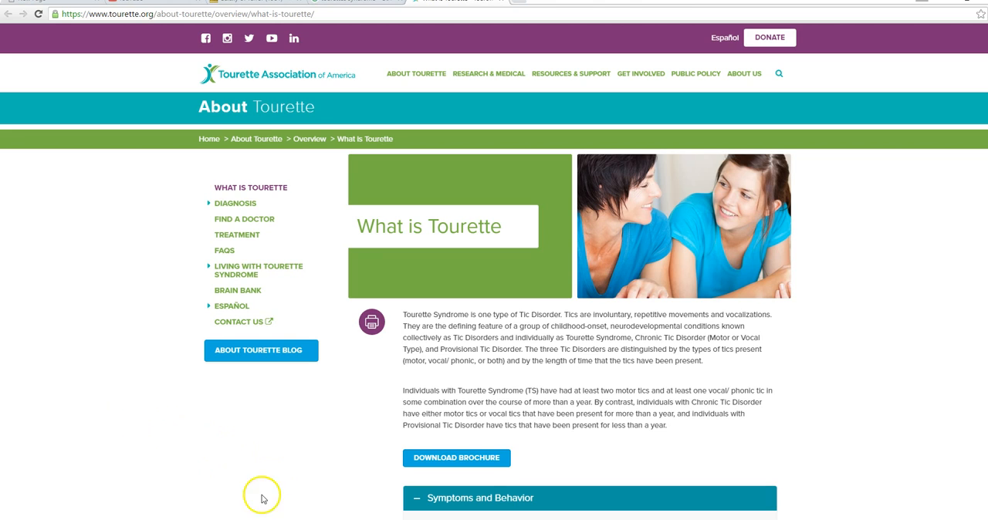
{"action": "mouse_move", "coordinate": [152, 446]}
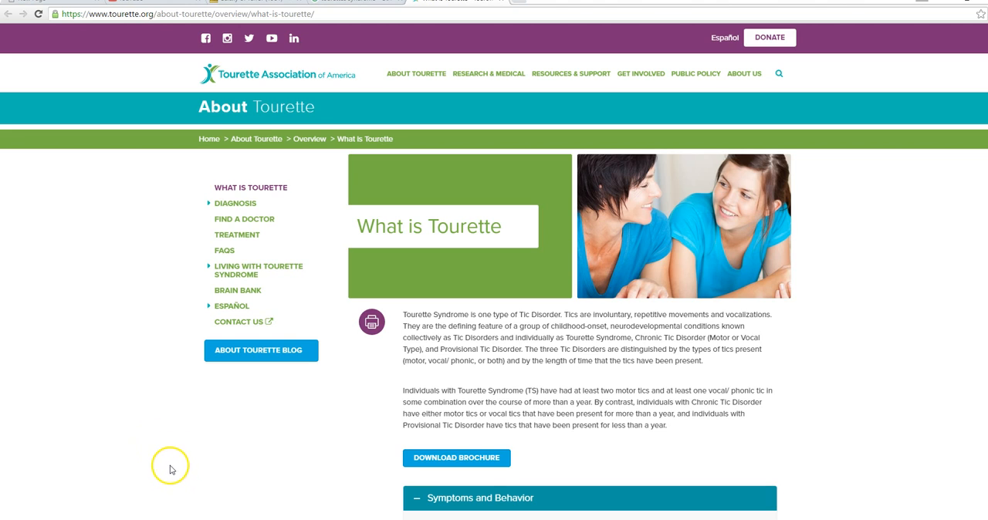
{"action": "mouse_move", "coordinate": [169, 463]}
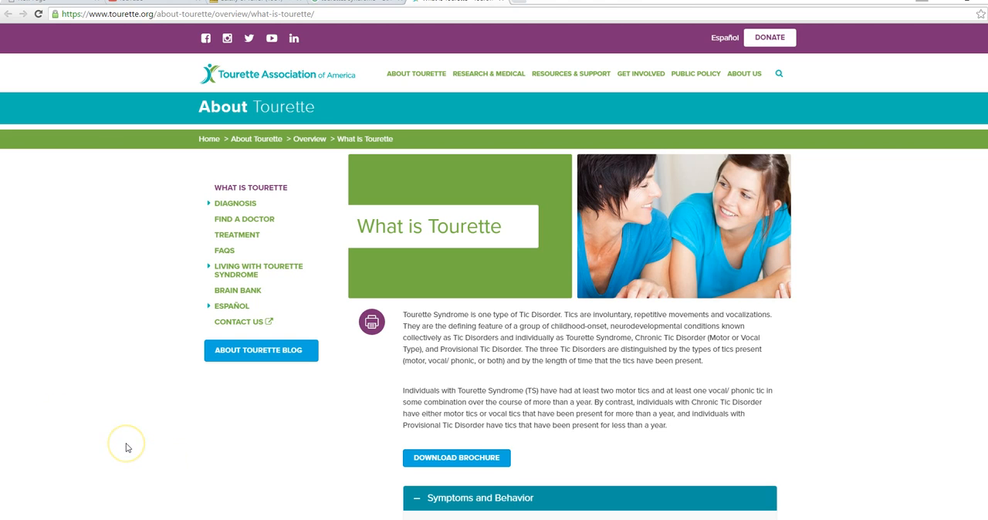
{"action": "mouse_move", "coordinate": [139, 441]}
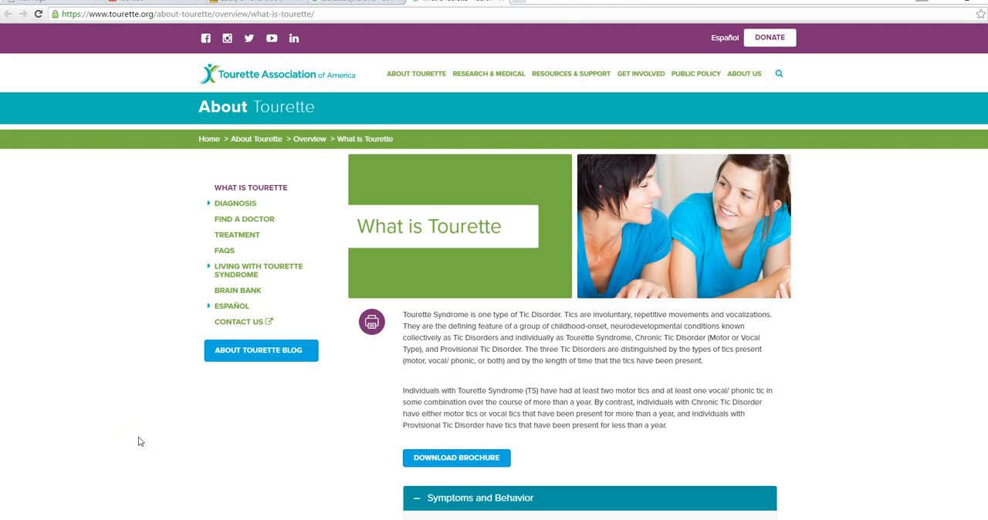
{"action": "mouse_move", "coordinate": [140, 453]}
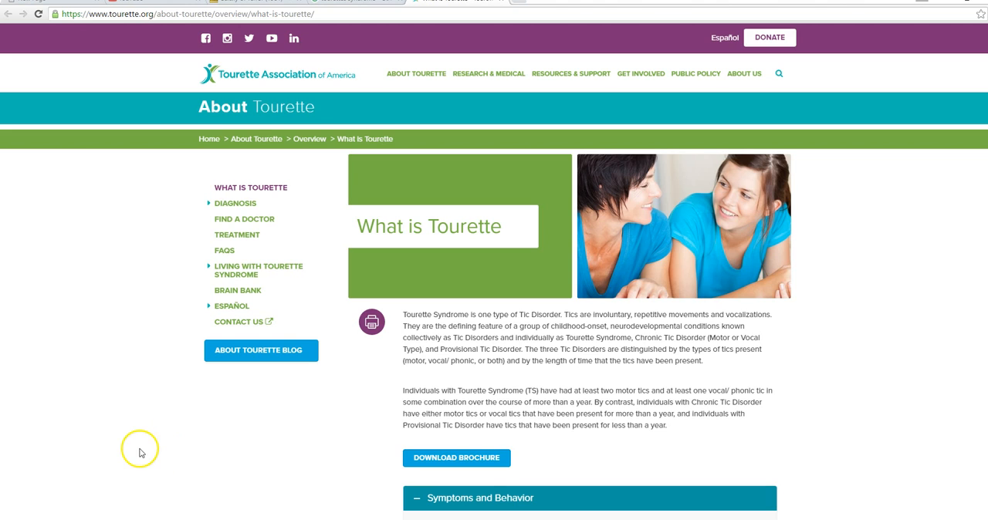
{"action": "mouse_move", "coordinate": [106, 422]}
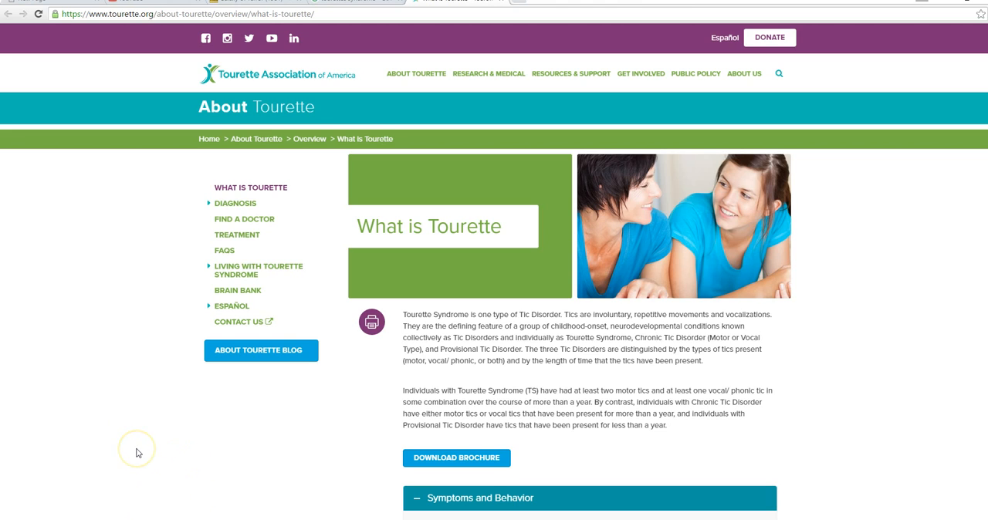
{"action": "mouse_move", "coordinate": [184, 460]}
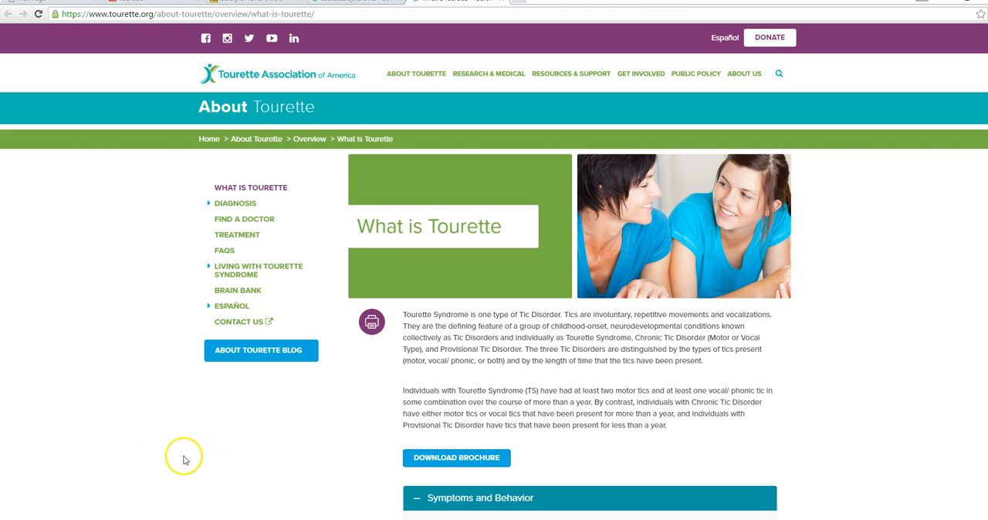
{"action": "mouse_move", "coordinate": [185, 472]}
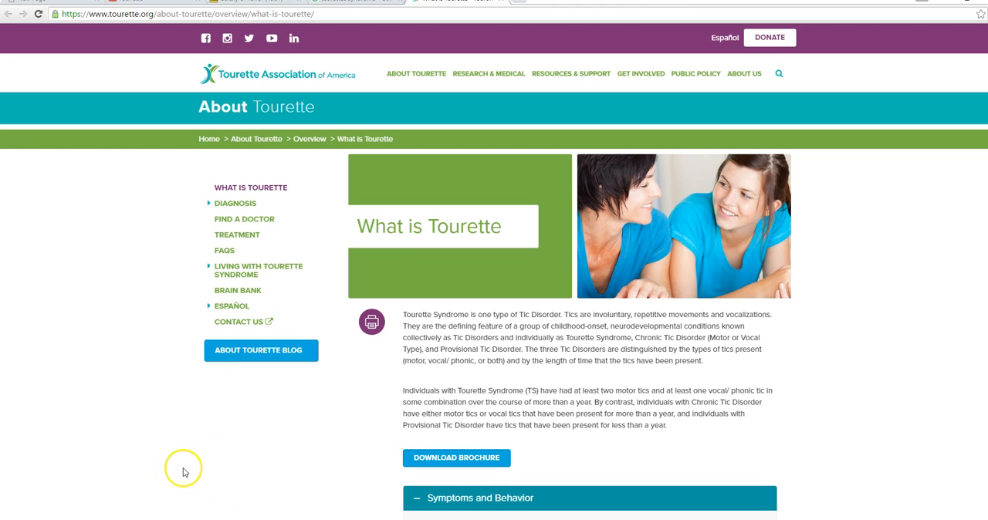